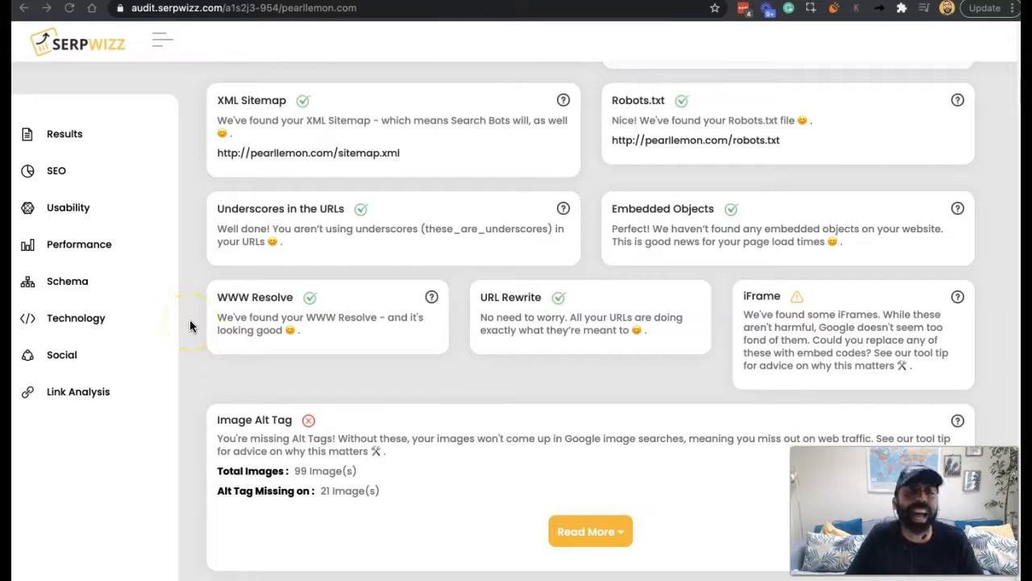
{"action": "mouse_move", "coordinate": [190, 325]}
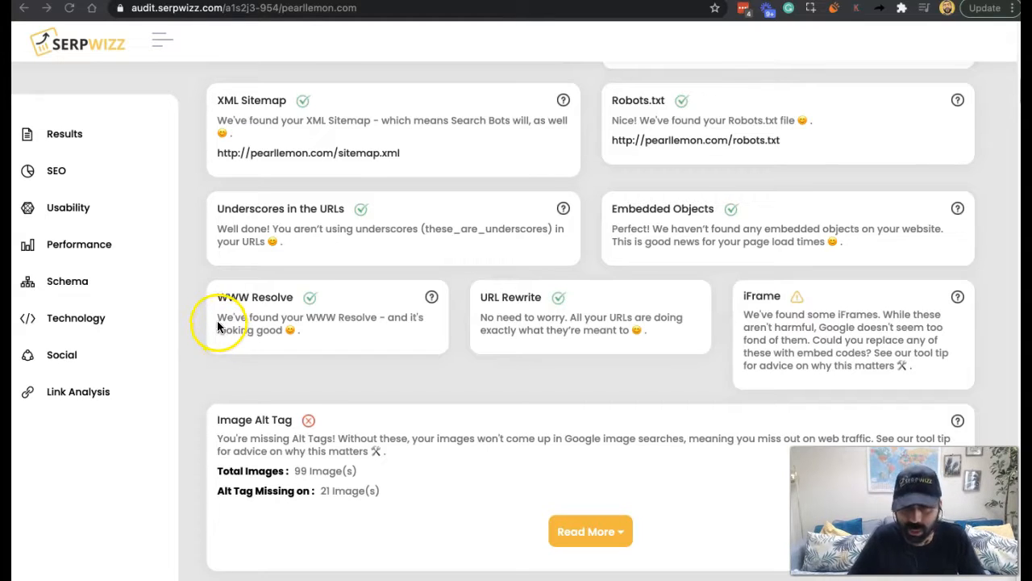
{"action": "mouse_move", "coordinate": [322, 346]}
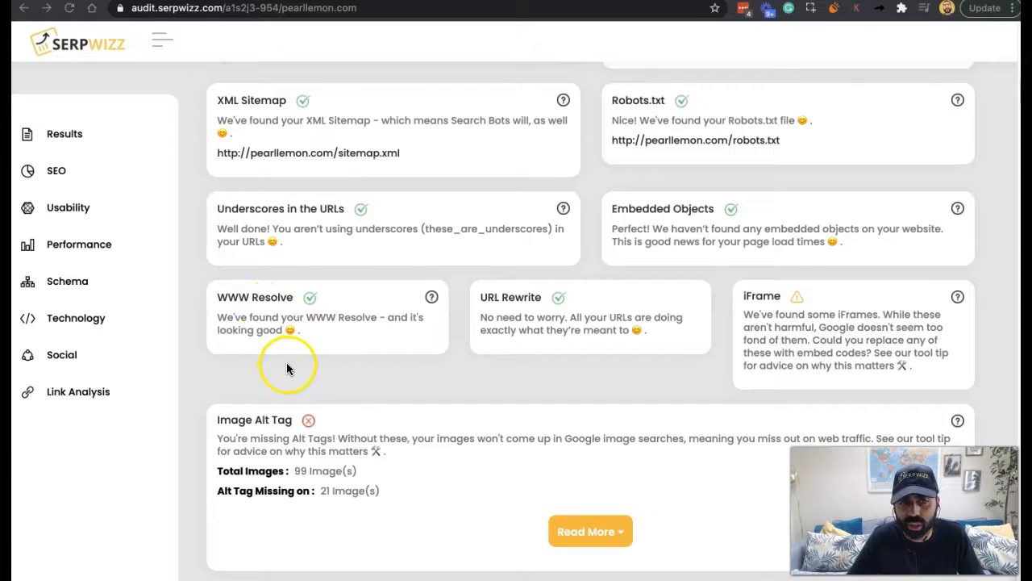
{"action": "mouse_move", "coordinate": [349, 396]}
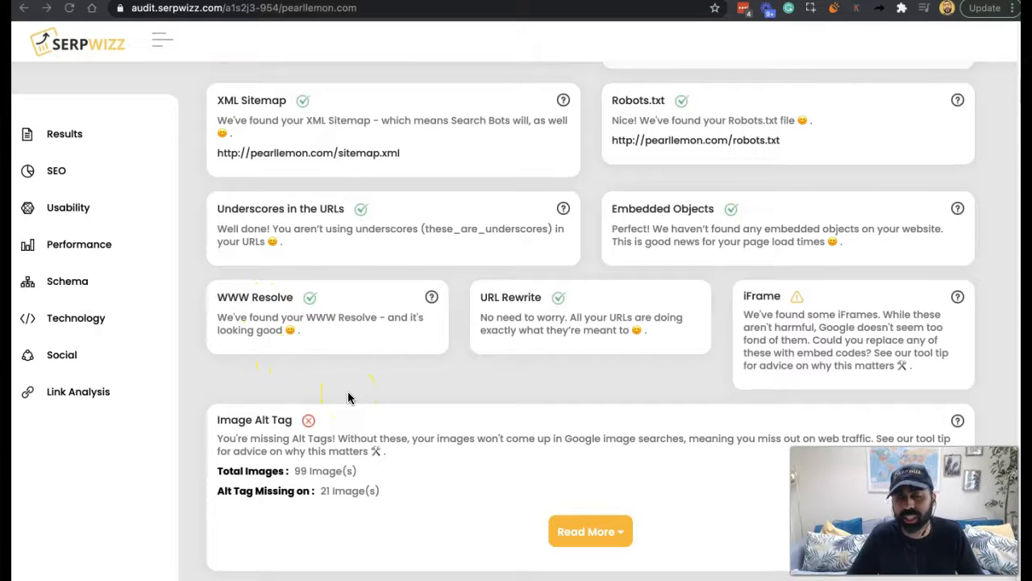
{"action": "mouse_move", "coordinate": [142, 412]}
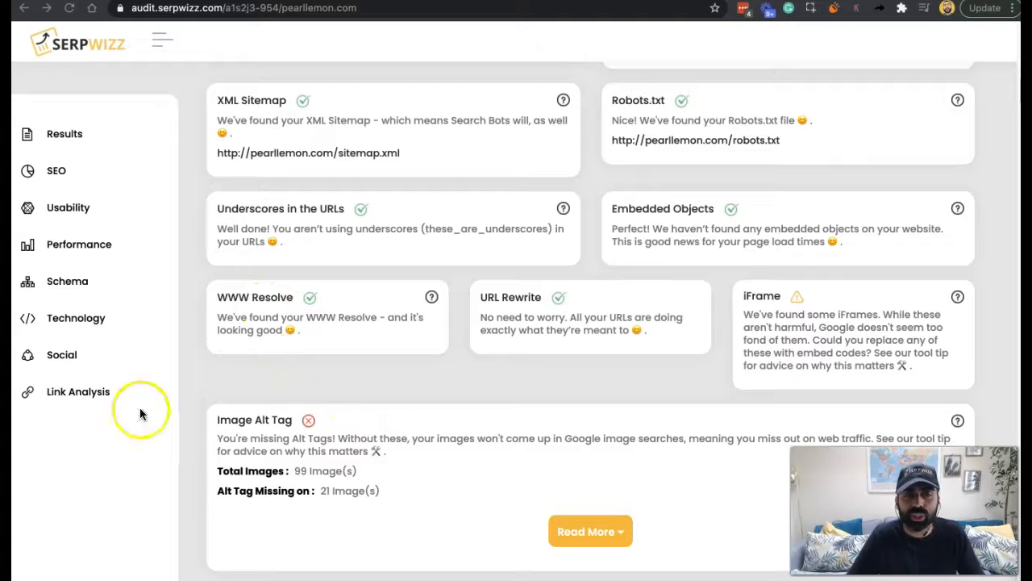
{"action": "mouse_move", "coordinate": [254, 297]}
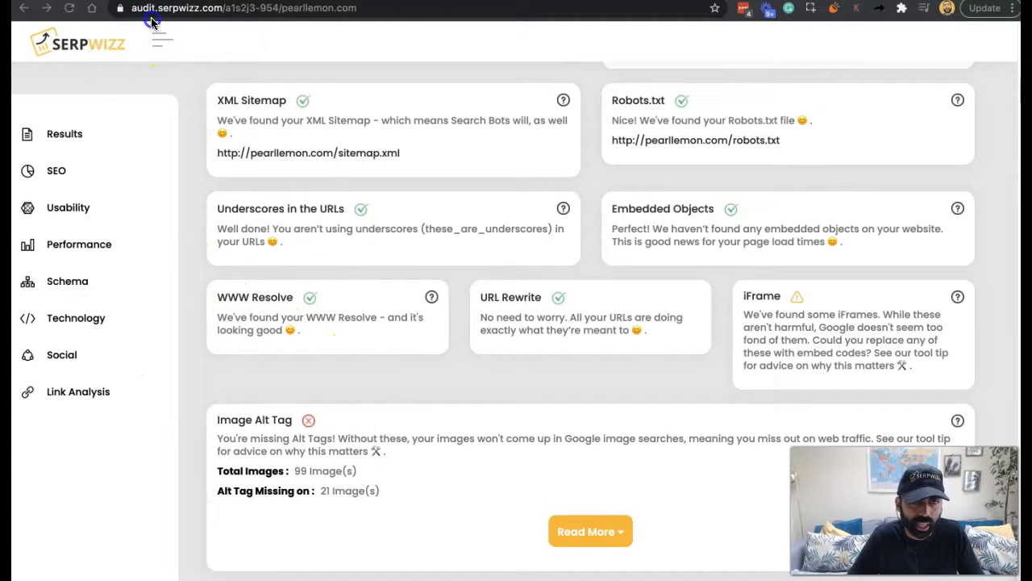
{"action": "mouse_move", "coordinate": [236, 18]}
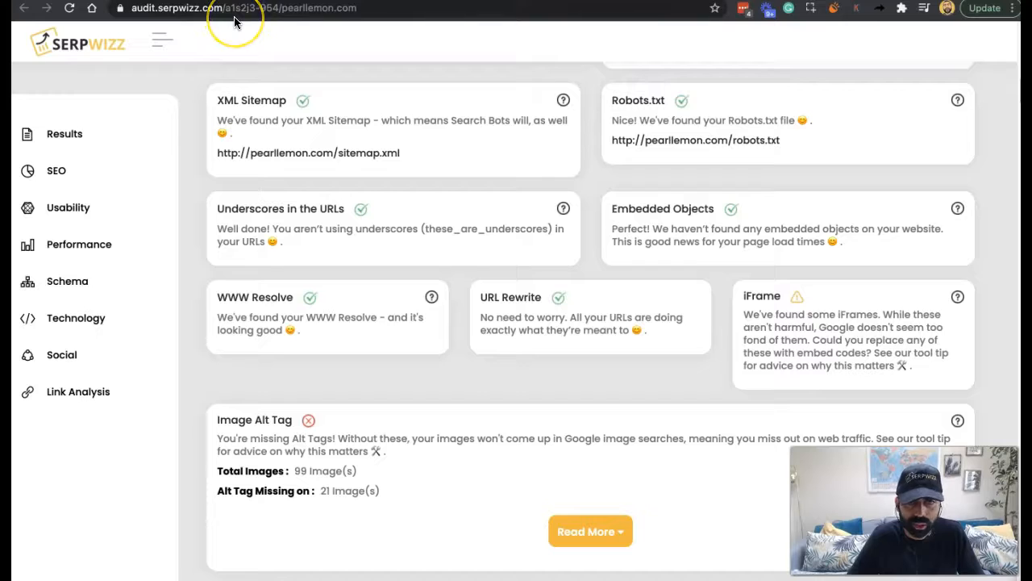
{"action": "mouse_move", "coordinate": [137, 22]}
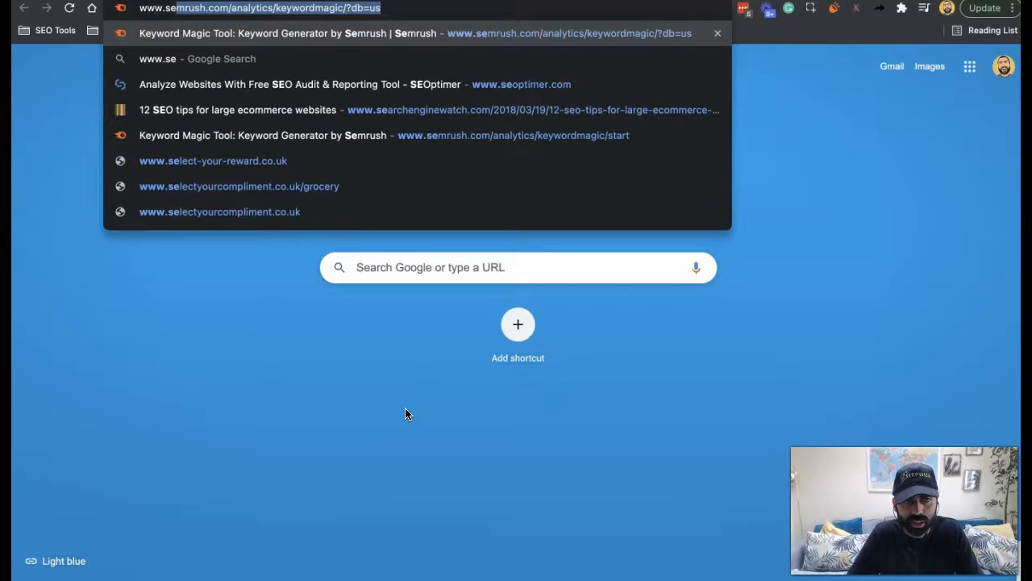
{"action": "type", "text": "www.serpwizz.c"}
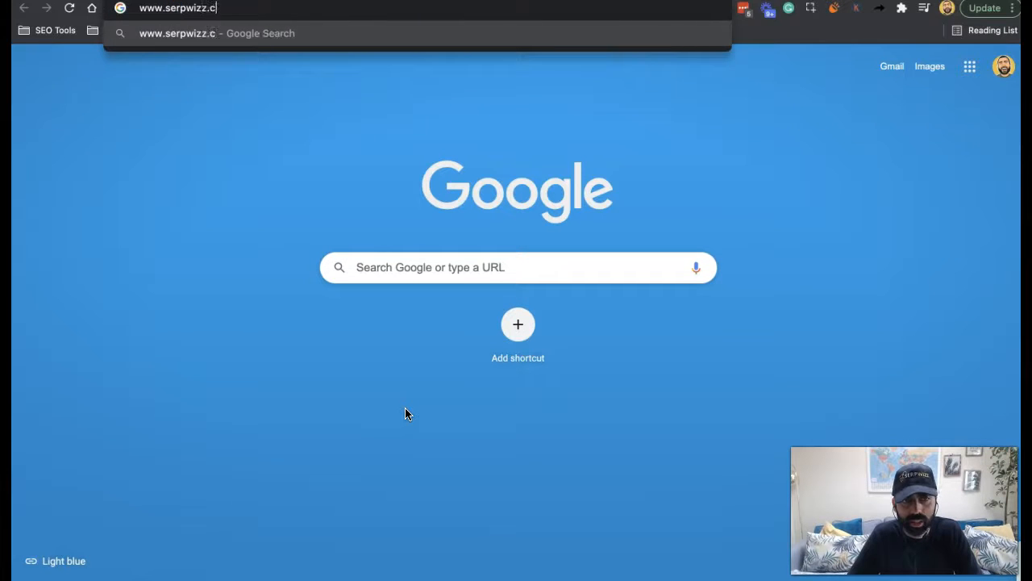
{"action": "key", "text": "Return"}
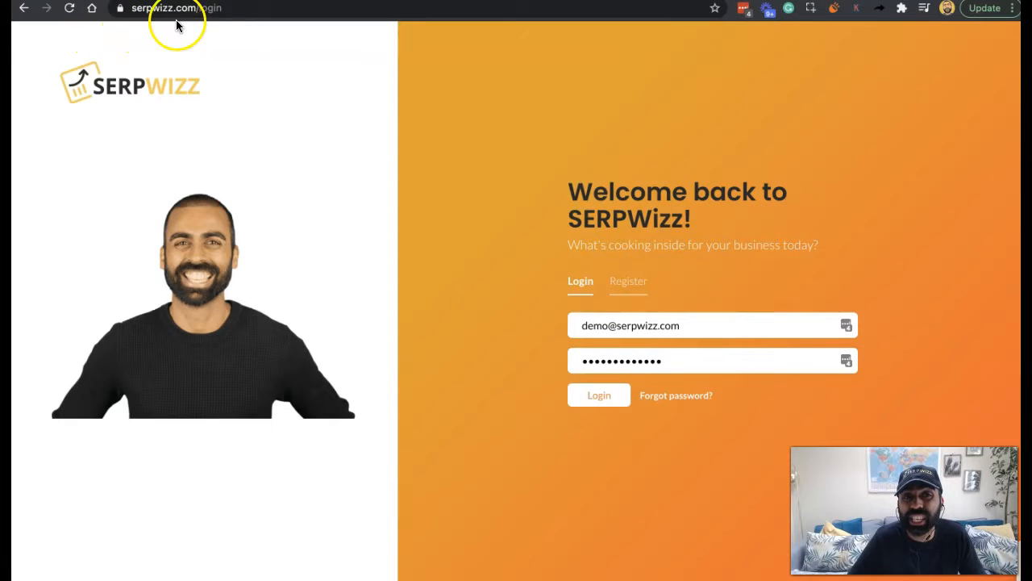
{"action": "mouse_move", "coordinate": [261, 15]}
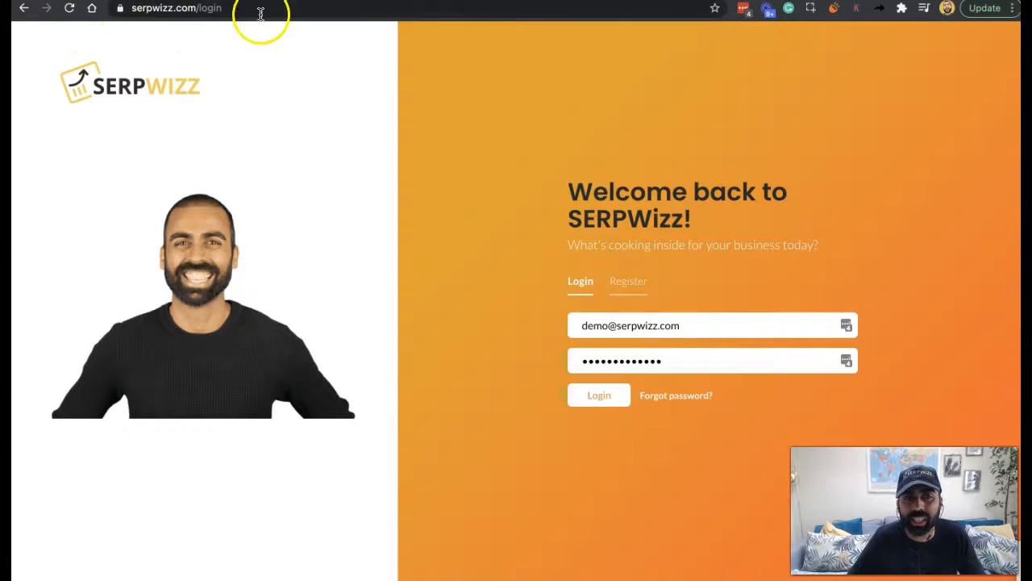
{"action": "mouse_move", "coordinate": [116, 10]}
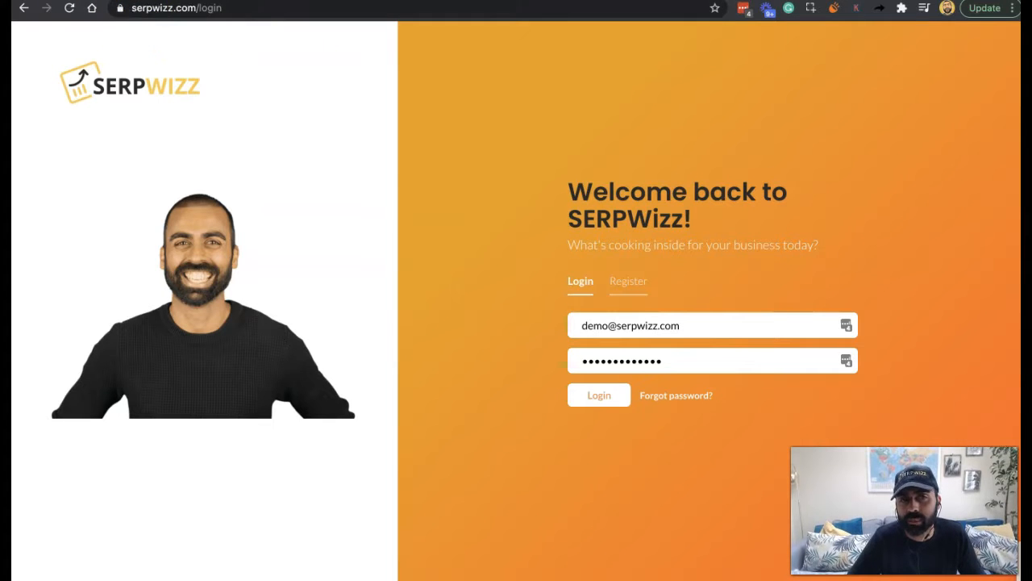
- Bring back the pearllemon.com audit report showing the passing WWW Resolve check
{"action": "left_click", "coordinate": [599, 394]}
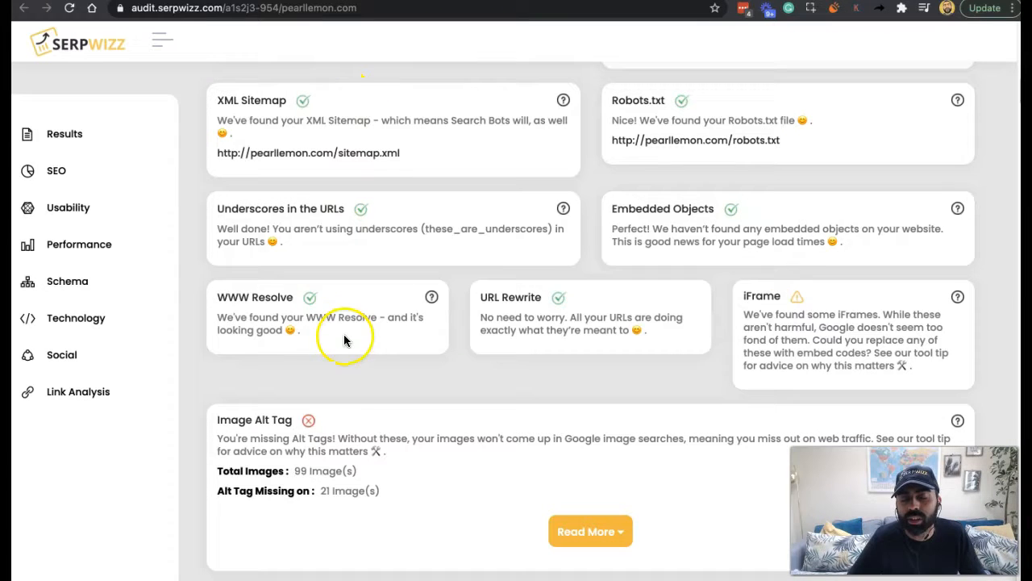
{"action": "mouse_move", "coordinate": [330, 353]}
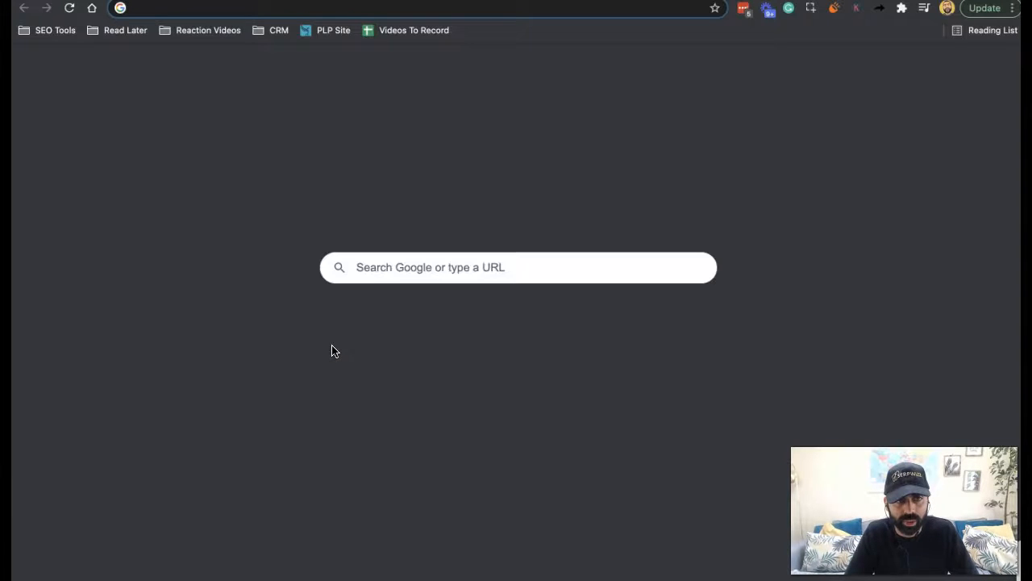
- Navigate to the Amazon UK home page via the 'amazon' address-bar suggestion
{"action": "type", "text": "qq"}
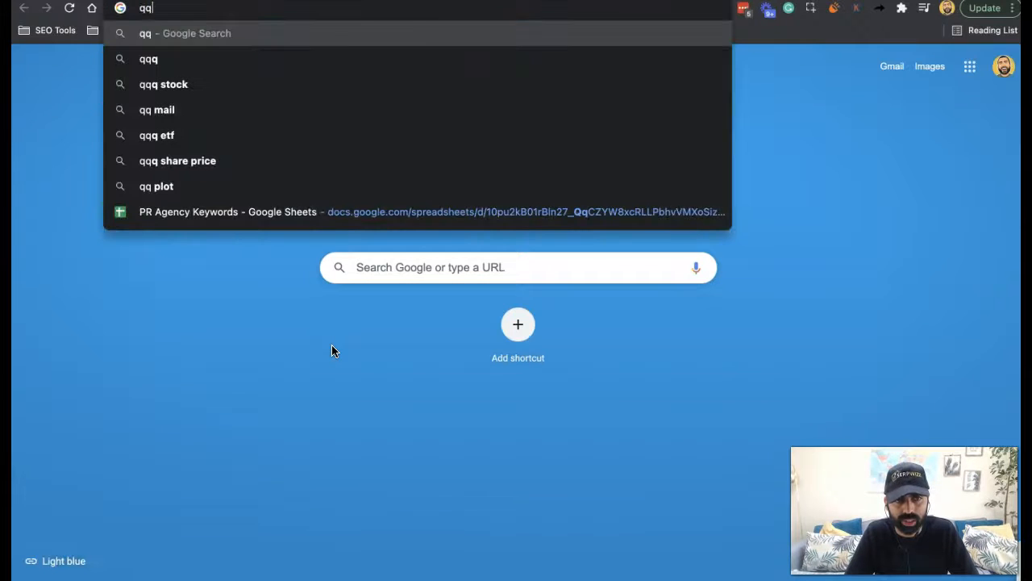
{"action": "type", "text": "aamzon"}
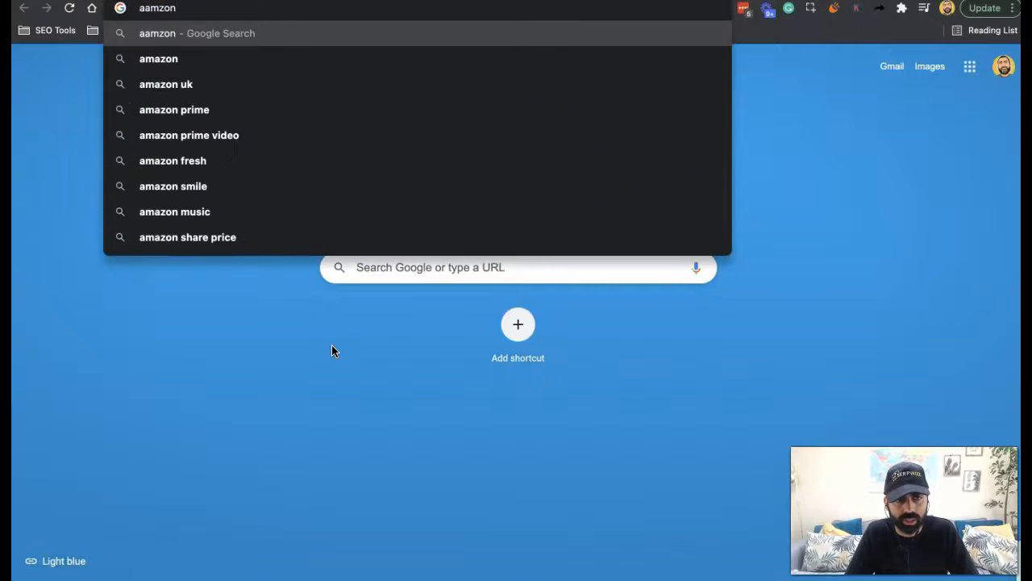
{"action": "left_click", "coordinate": [158, 58]}
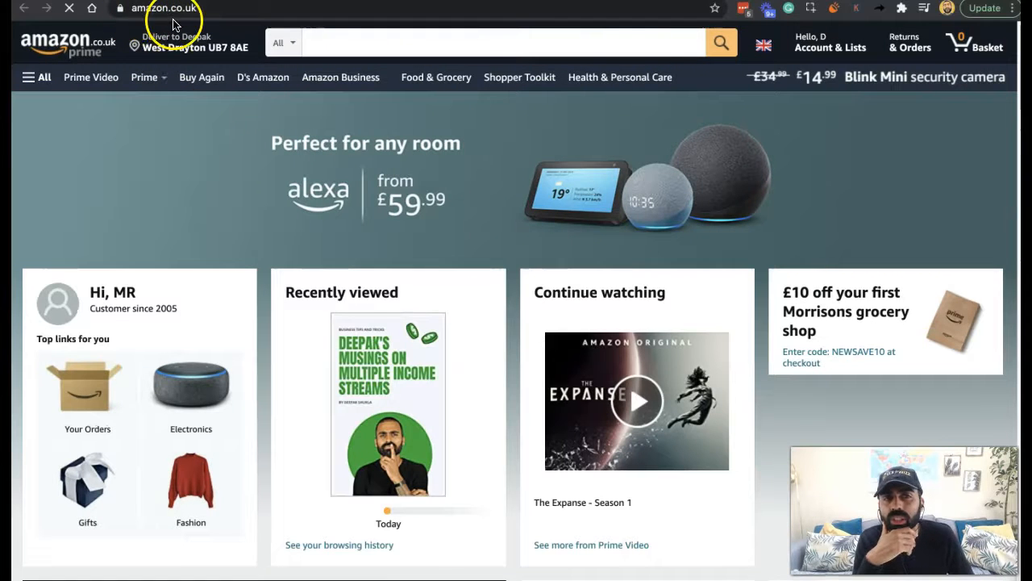
{"action": "mouse_move", "coordinate": [690, 112]}
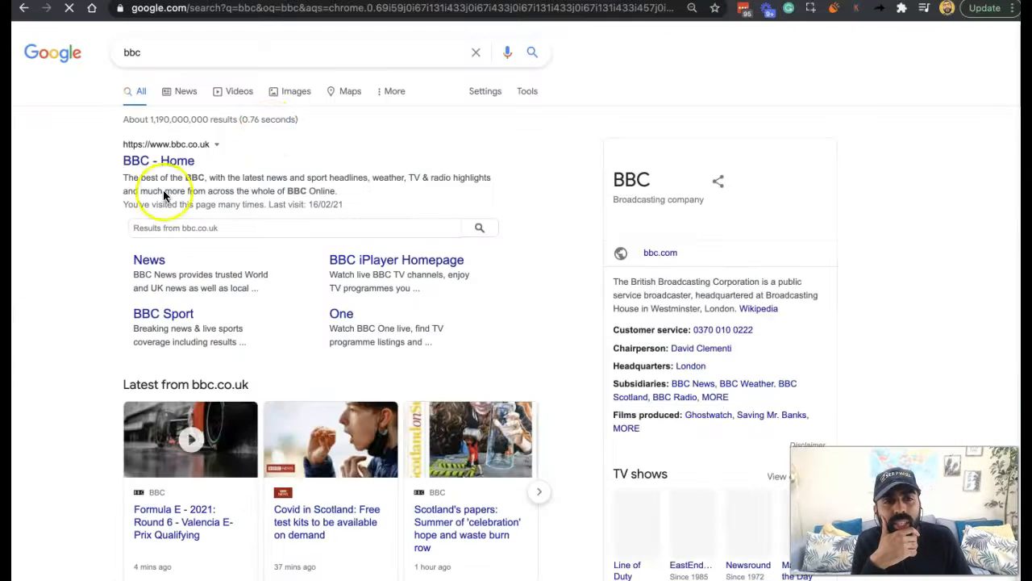
{"action": "left_click", "coordinate": [158, 161]}
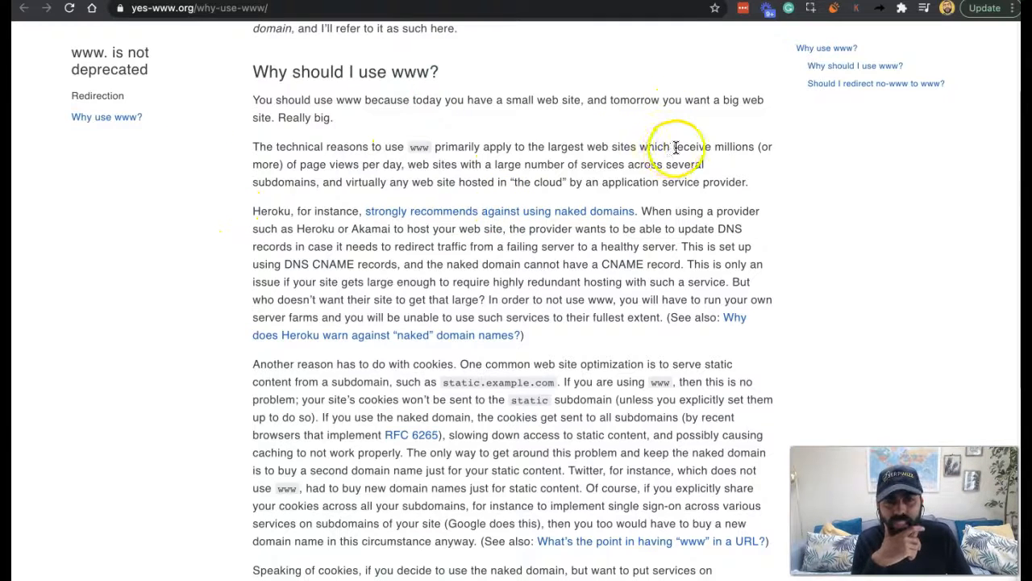
{"action": "scroll", "scroll_direction": "up", "scroll_amount": 3}
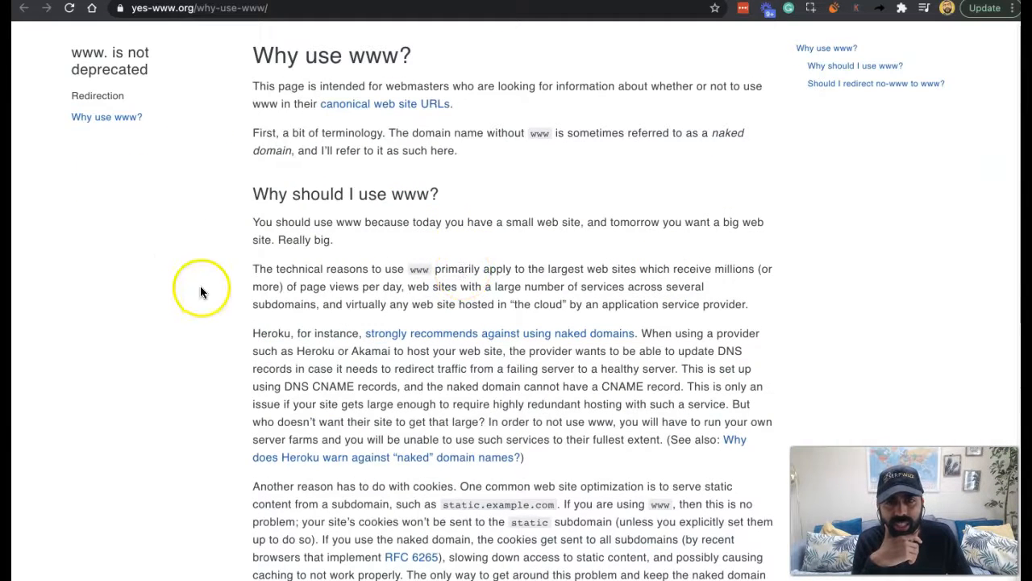
{"action": "scroll", "scroll_direction": "down", "scroll_amount": 3}
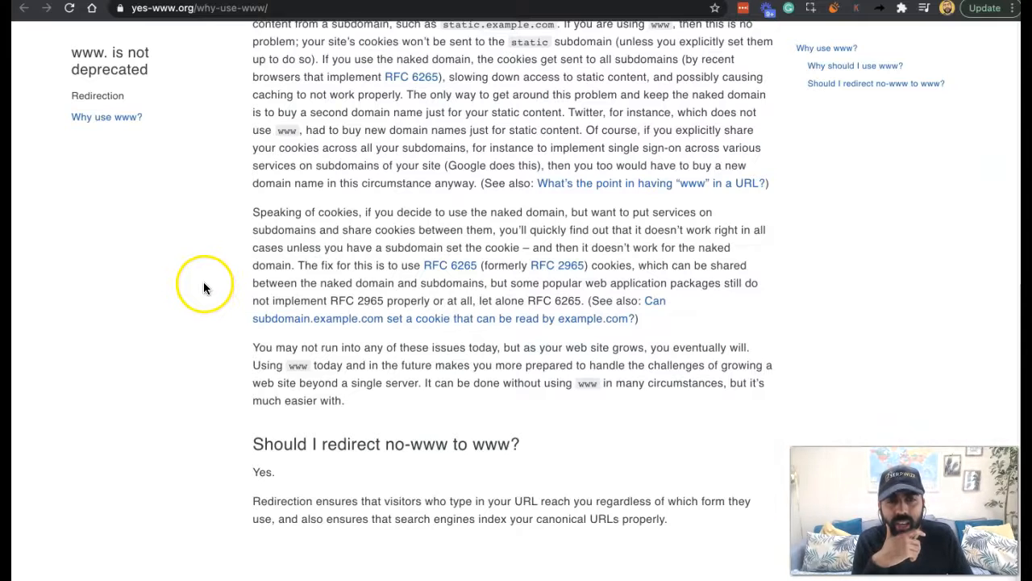
{"action": "mouse_move", "coordinate": [653, 258]}
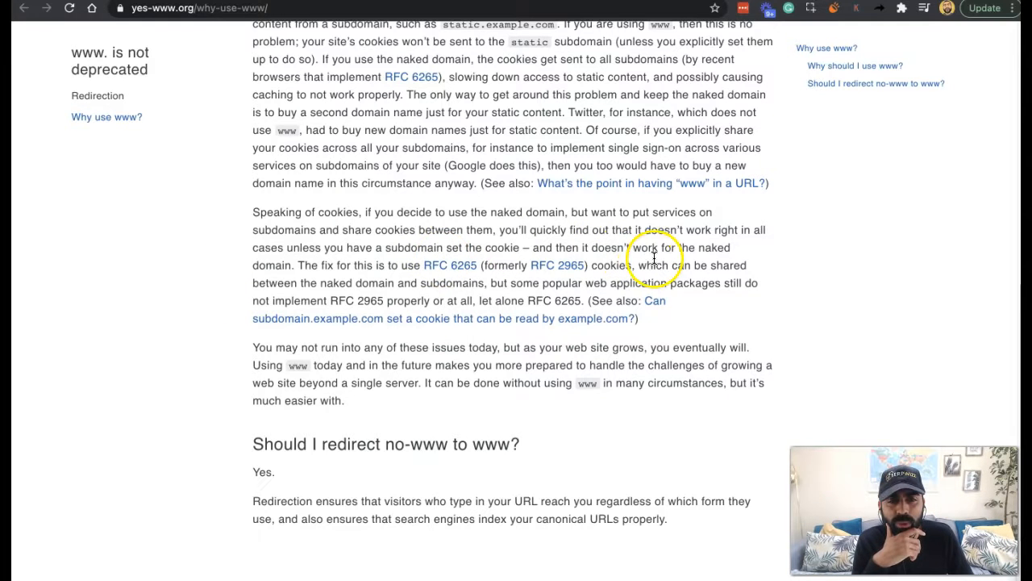
{"action": "mouse_move", "coordinate": [471, 277]}
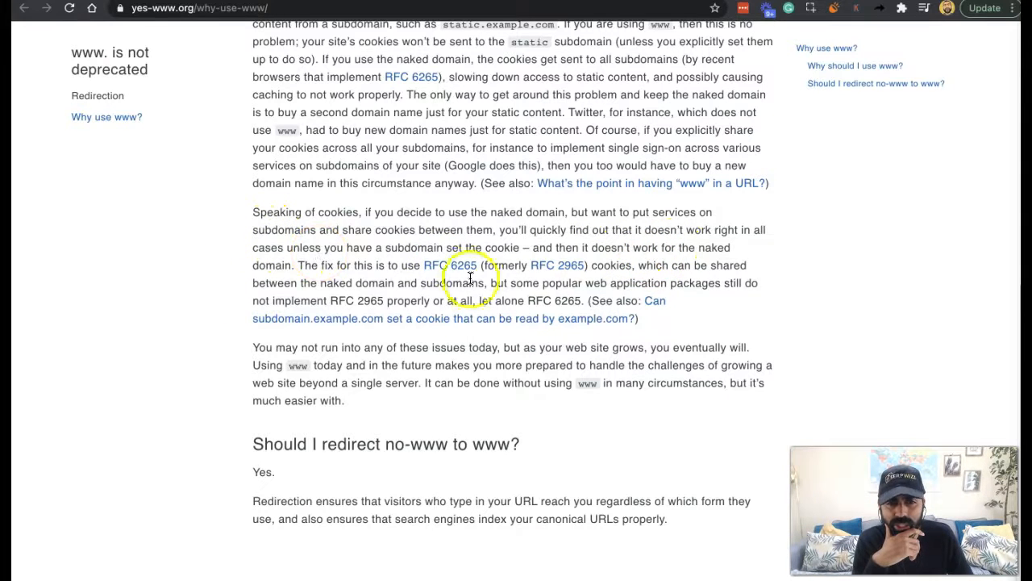
{"action": "mouse_move", "coordinate": [655, 245]}
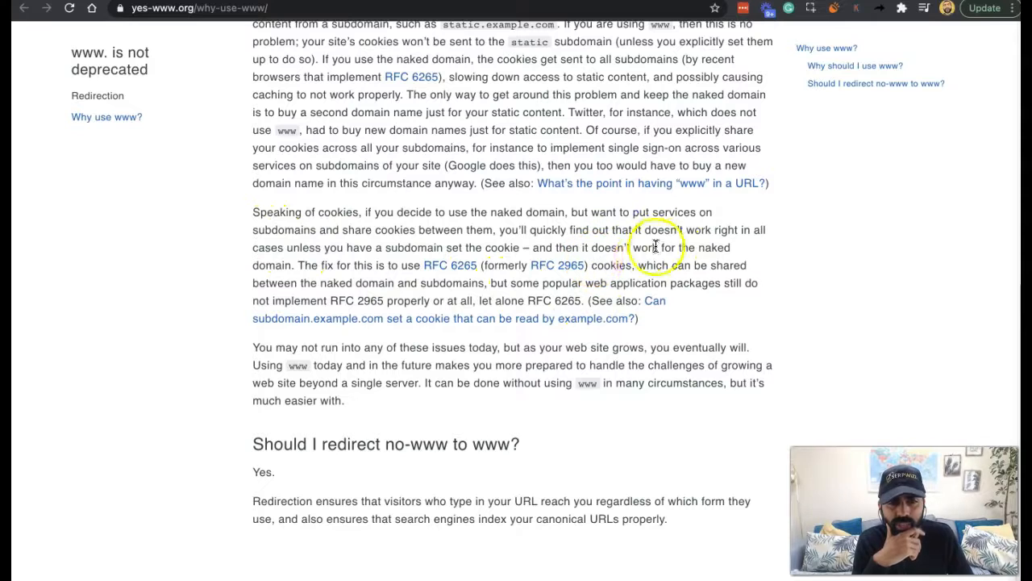
{"action": "mouse_move", "coordinate": [299, 290]}
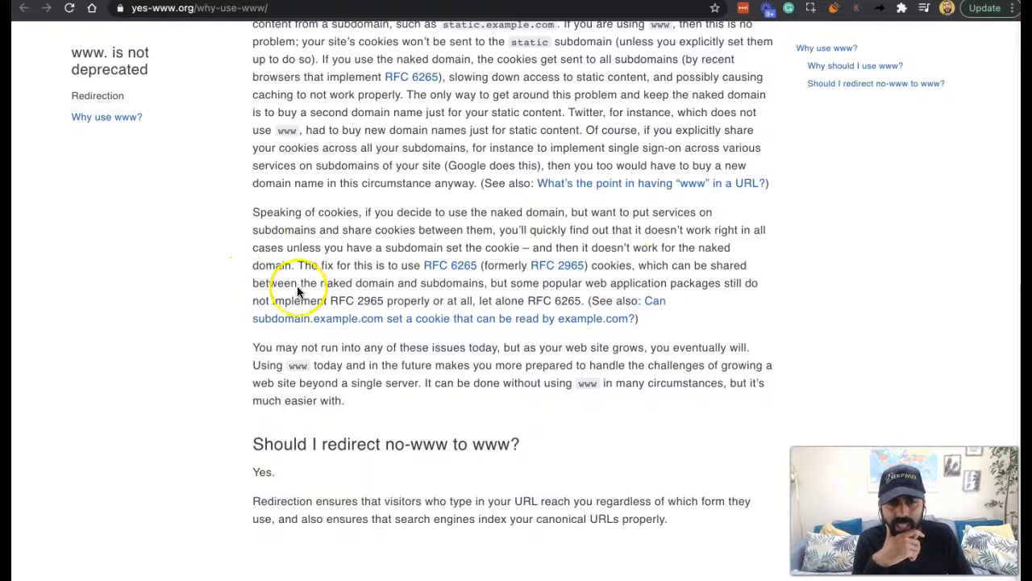
{"action": "mouse_move", "coordinate": [484, 300]}
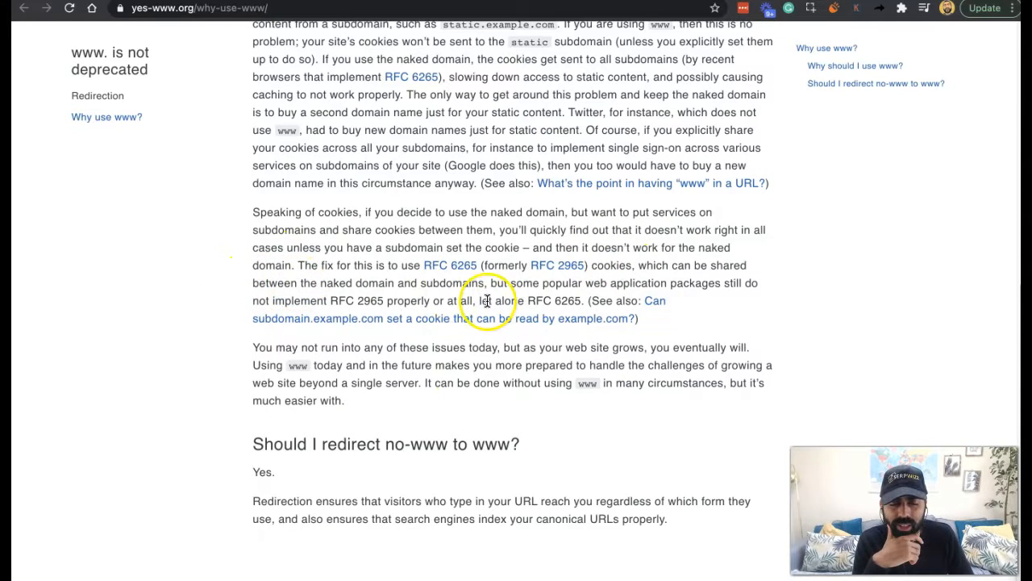
{"action": "mouse_move", "coordinate": [342, 474]}
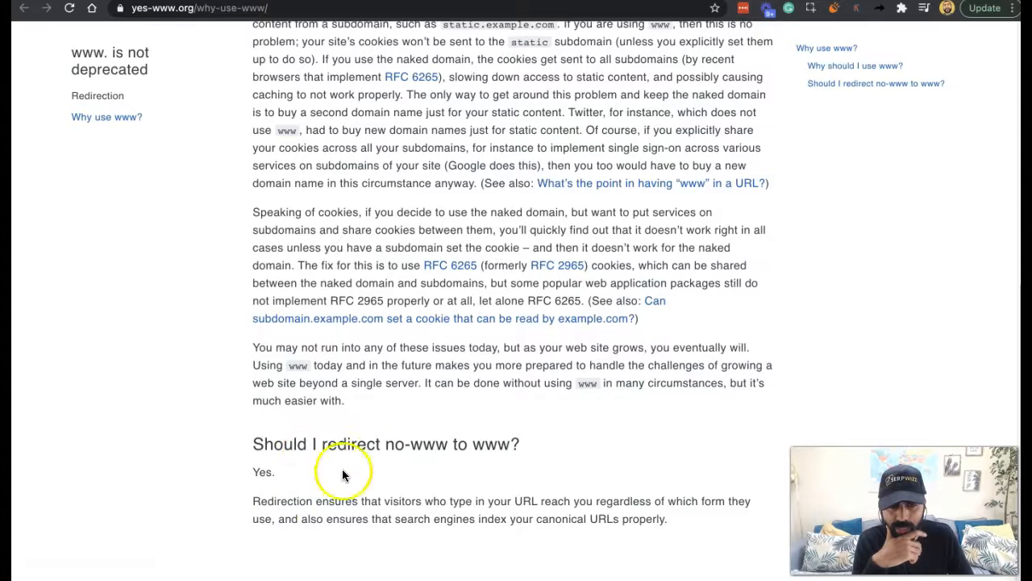
{"action": "mouse_move", "coordinate": [423, 539]}
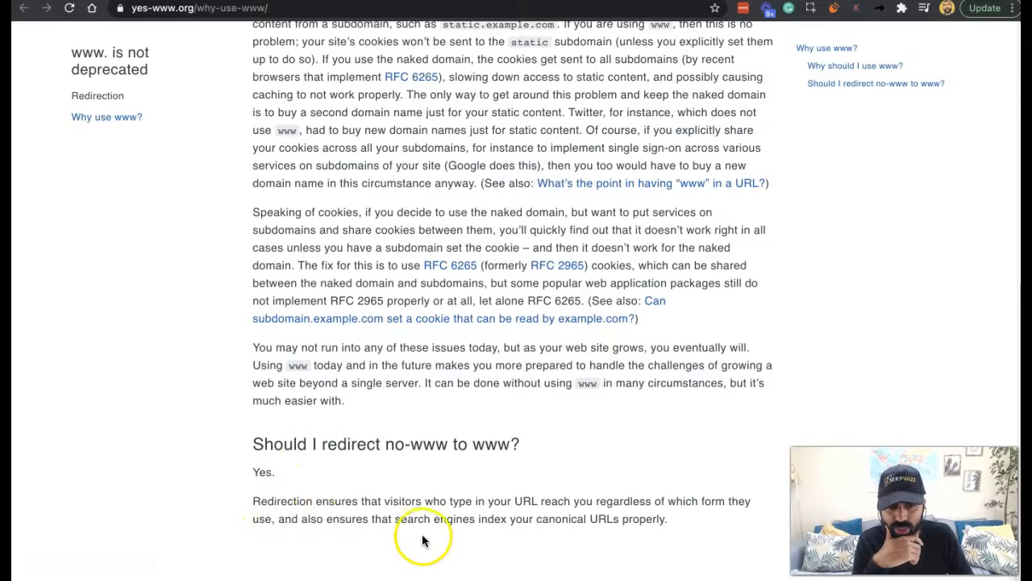
{"action": "mouse_move", "coordinate": [633, 534]}
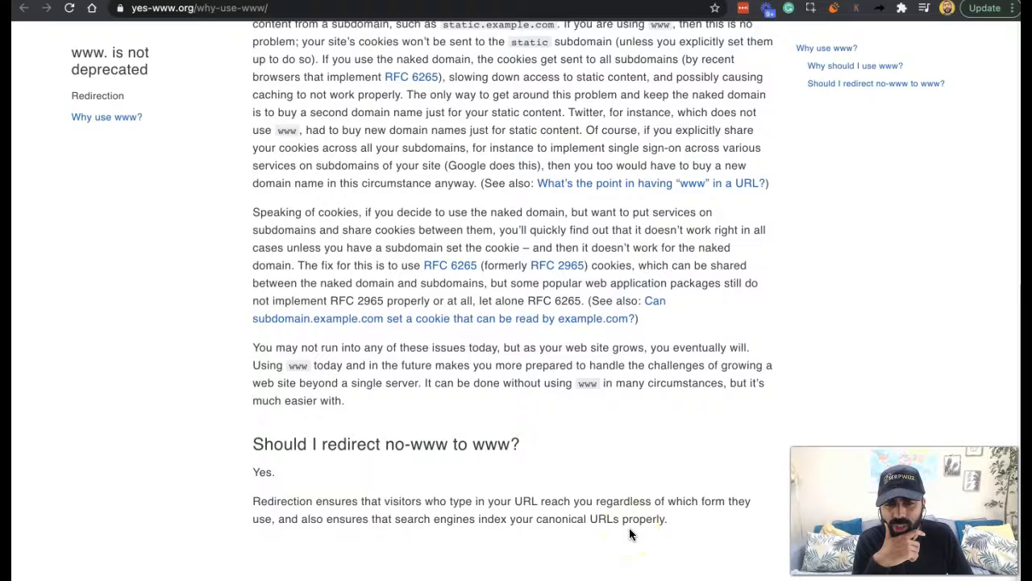
{"action": "mouse_move", "coordinate": [439, 552]}
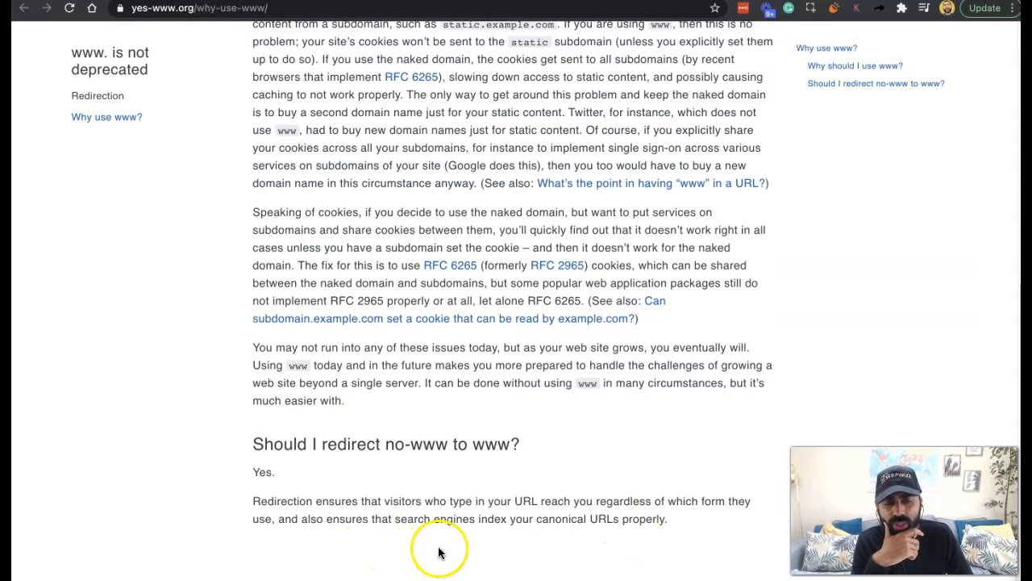
{"action": "mouse_move", "coordinate": [524, 535]}
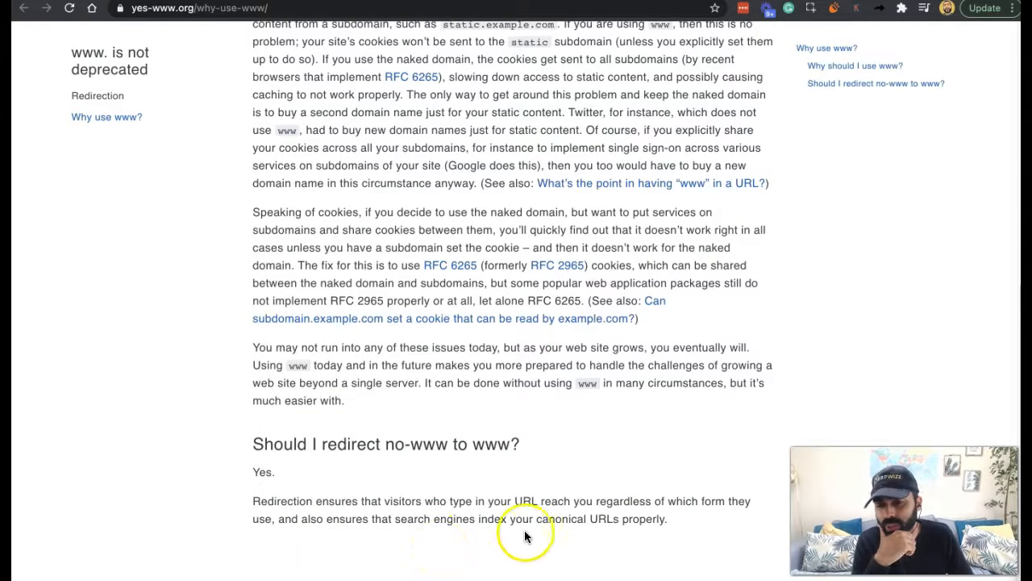
{"action": "scroll", "scroll_direction": "up", "scroll_amount": 3}
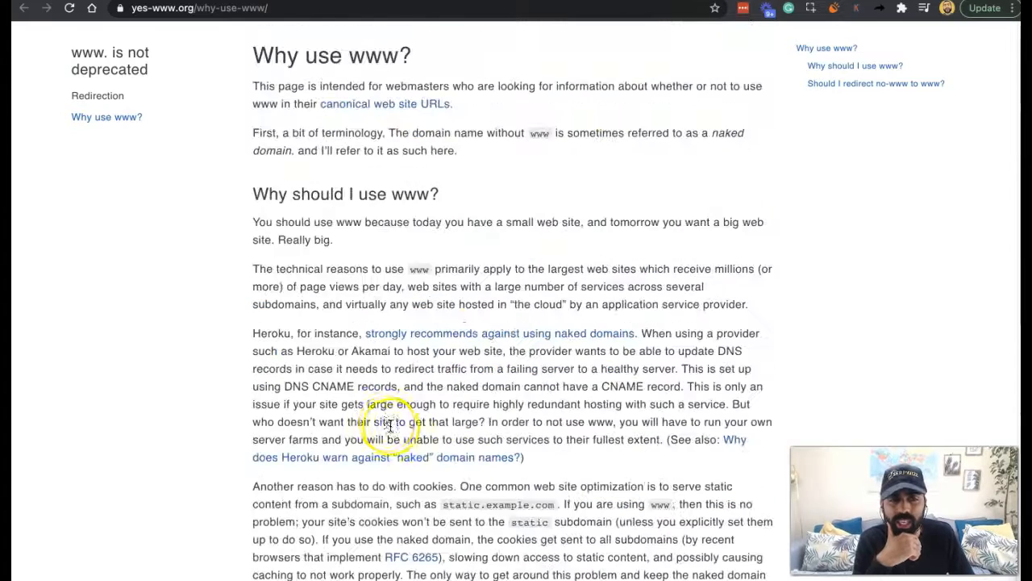
{"action": "mouse_move", "coordinate": [329, 256]}
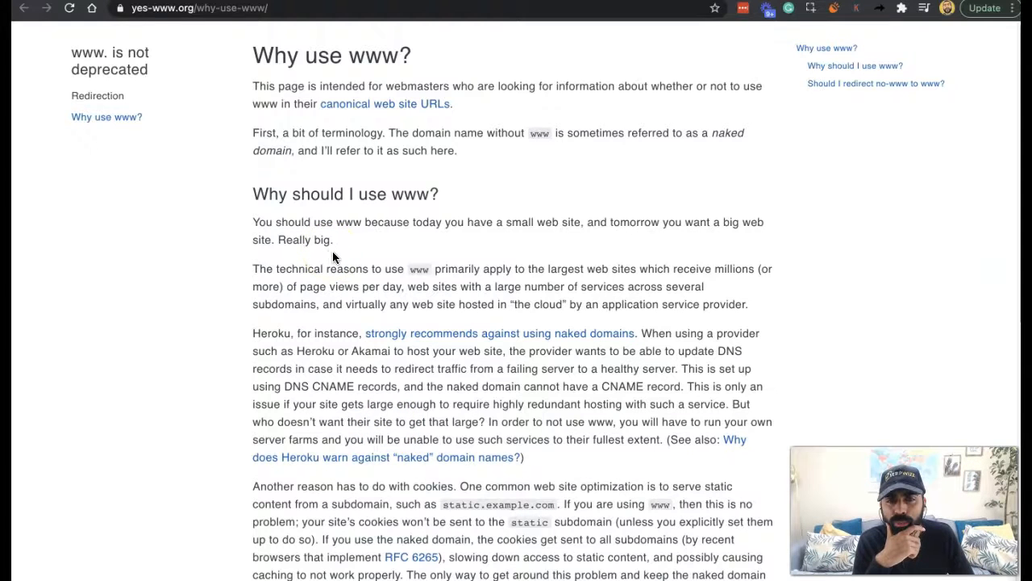
{"action": "mouse_move", "coordinate": [649, 151]}
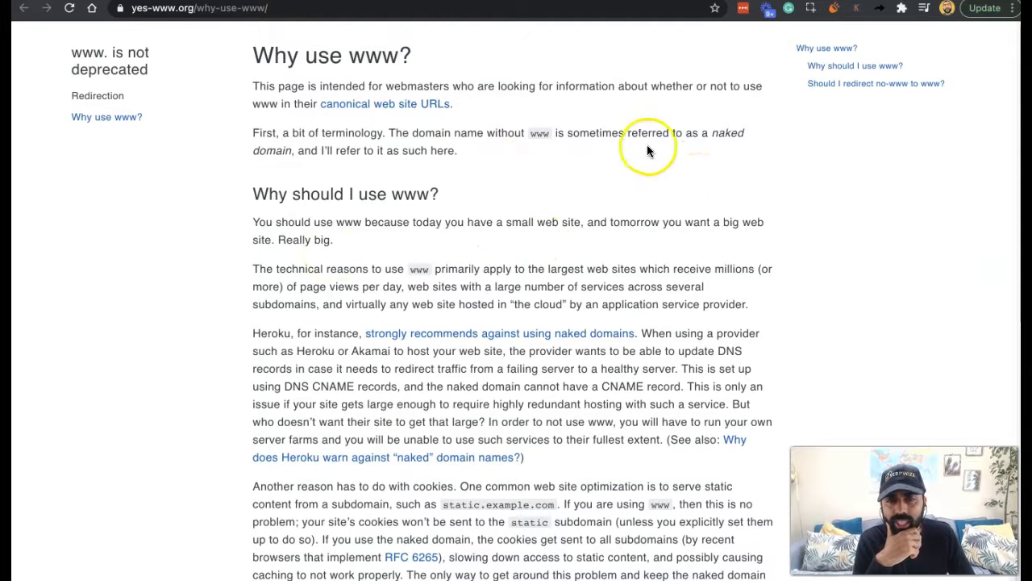
{"action": "mouse_move", "coordinate": [506, 23]}
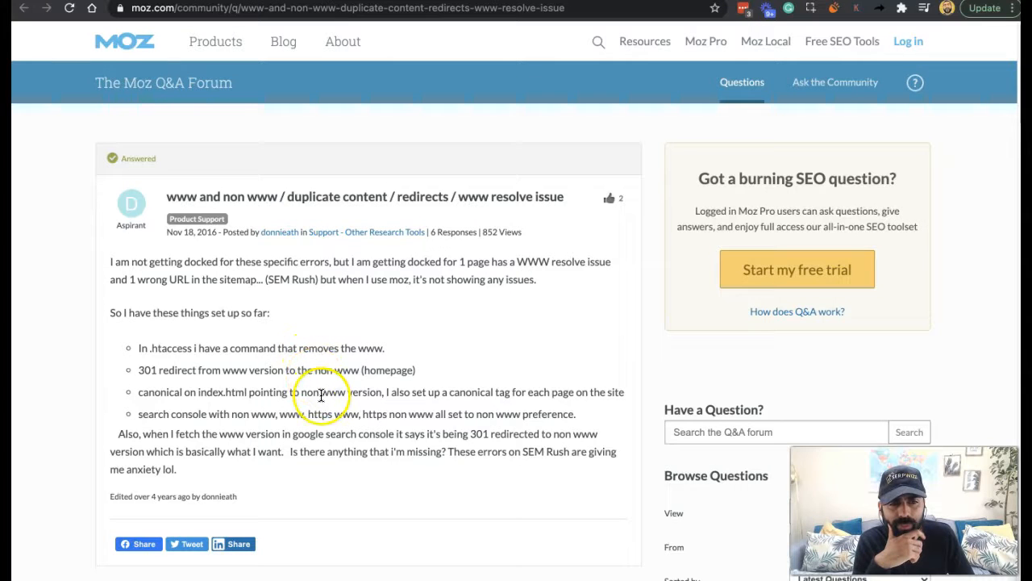
{"action": "scroll", "scroll_direction": "down", "scroll_amount": 3}
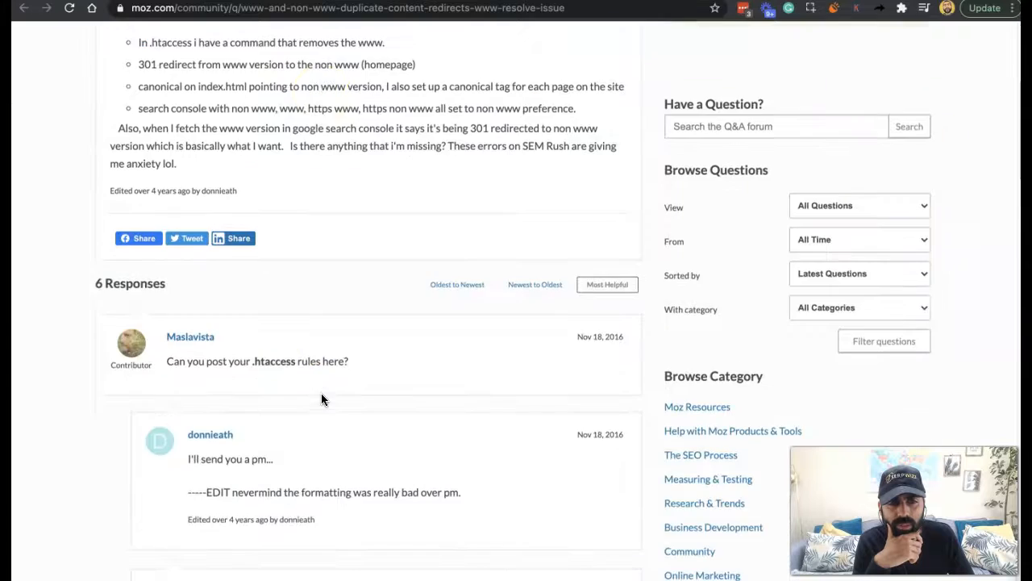
{"action": "scroll", "scroll_direction": "down", "scroll_amount": 3}
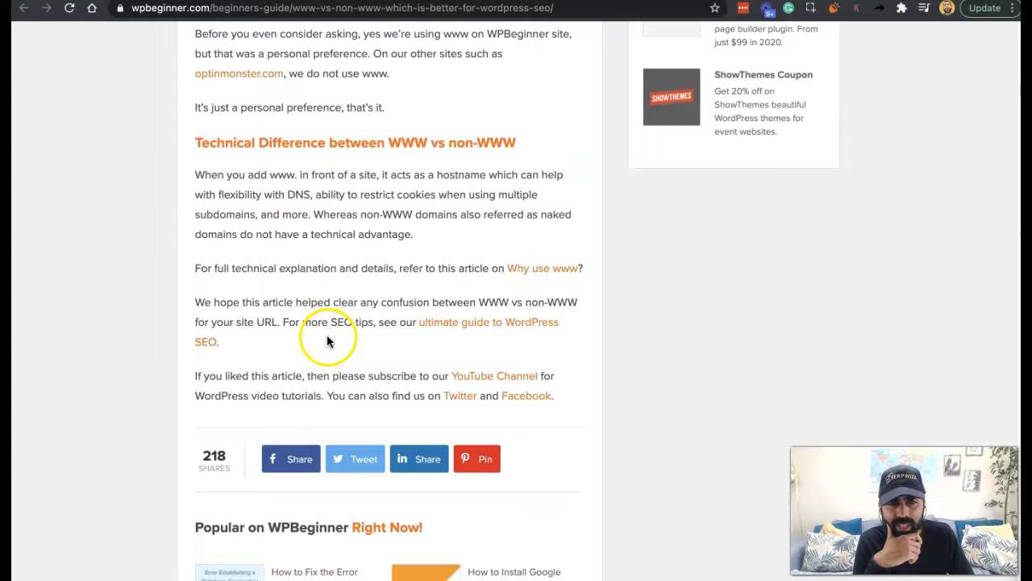
{"action": "mouse_move", "coordinate": [300, 240]}
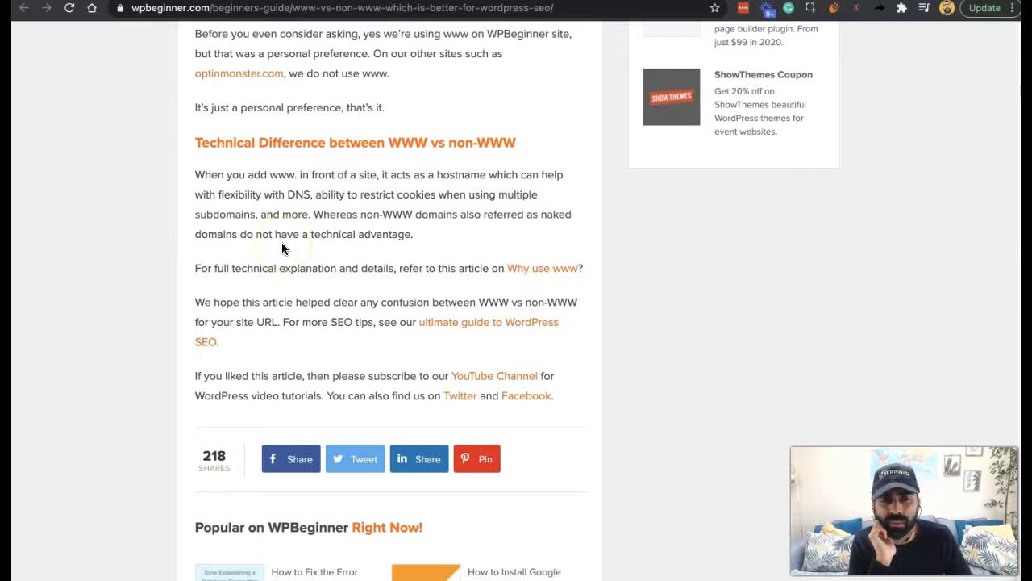
{"action": "mouse_move", "coordinate": [393, 264]}
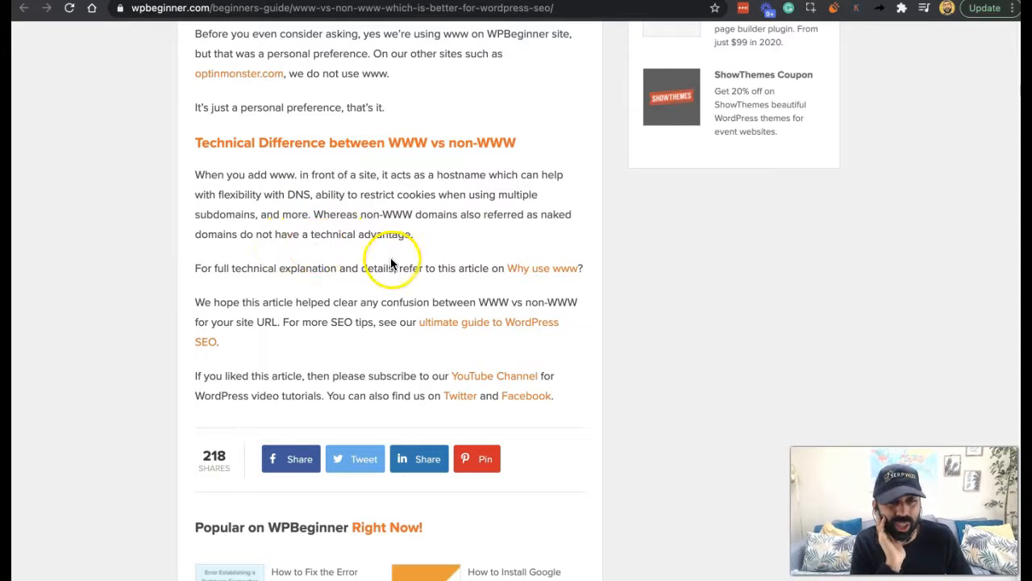
{"action": "mouse_move", "coordinate": [326, 267]}
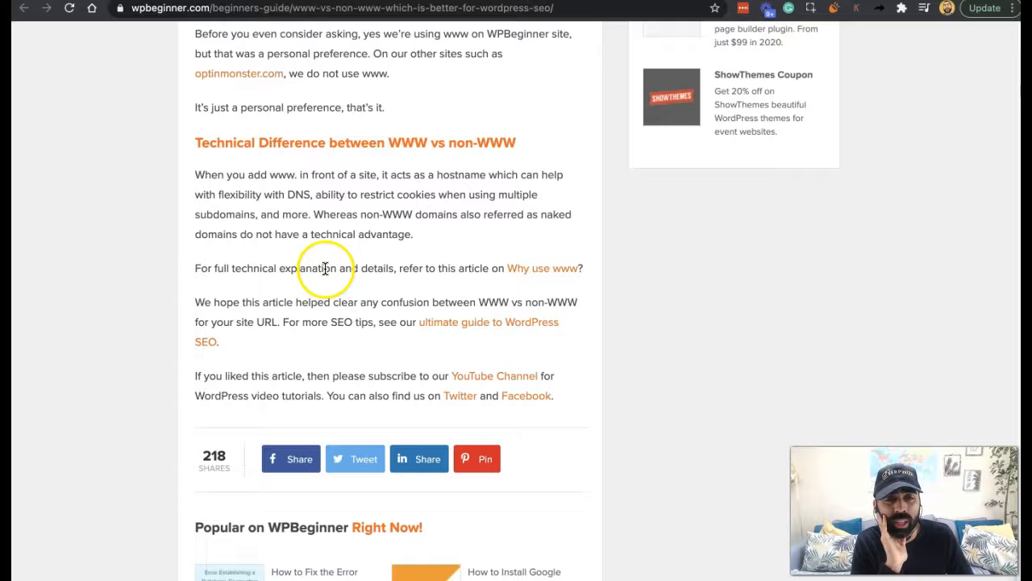
{"action": "mouse_move", "coordinate": [448, 275]}
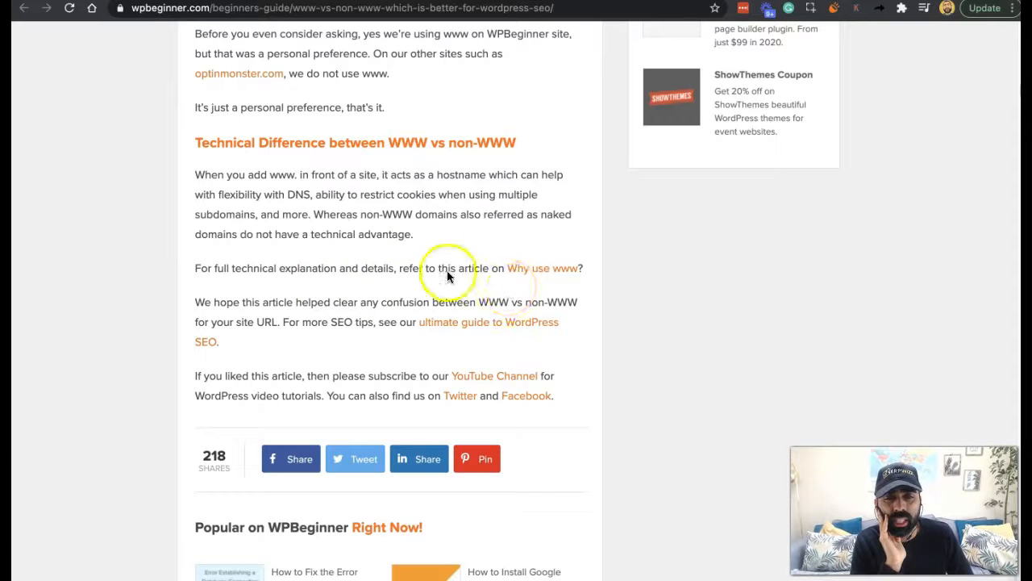
- Scroll the WPBeginner WWW vs non-WWW article back up to its introduction
{"action": "scroll", "scroll_direction": "up", "scroll_amount": 3}
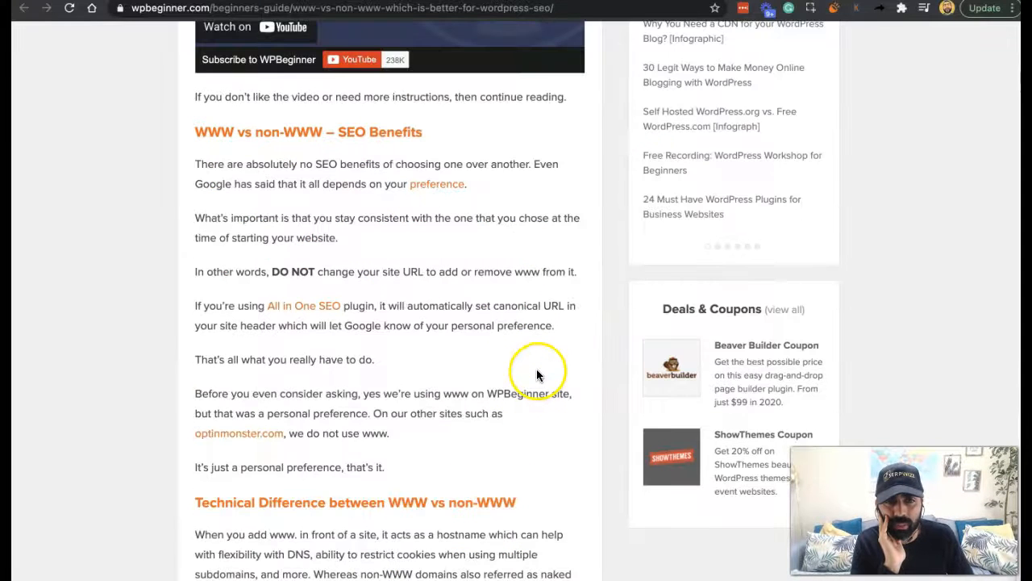
{"action": "mouse_move", "coordinate": [416, 413]}
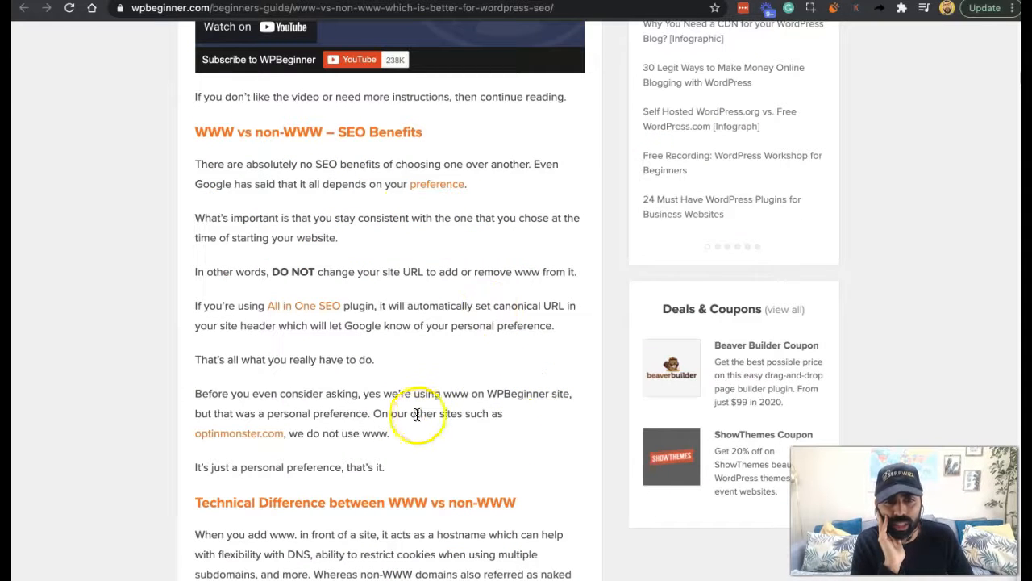
{"action": "scroll", "scroll_direction": "up", "scroll_amount": 3}
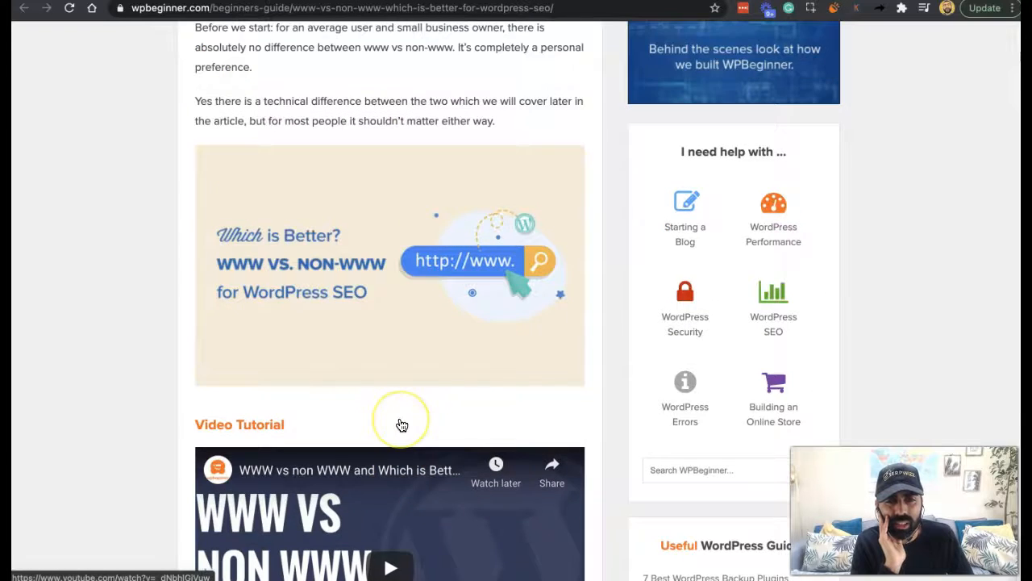
{"action": "scroll", "scroll_direction": "up", "scroll_amount": 3}
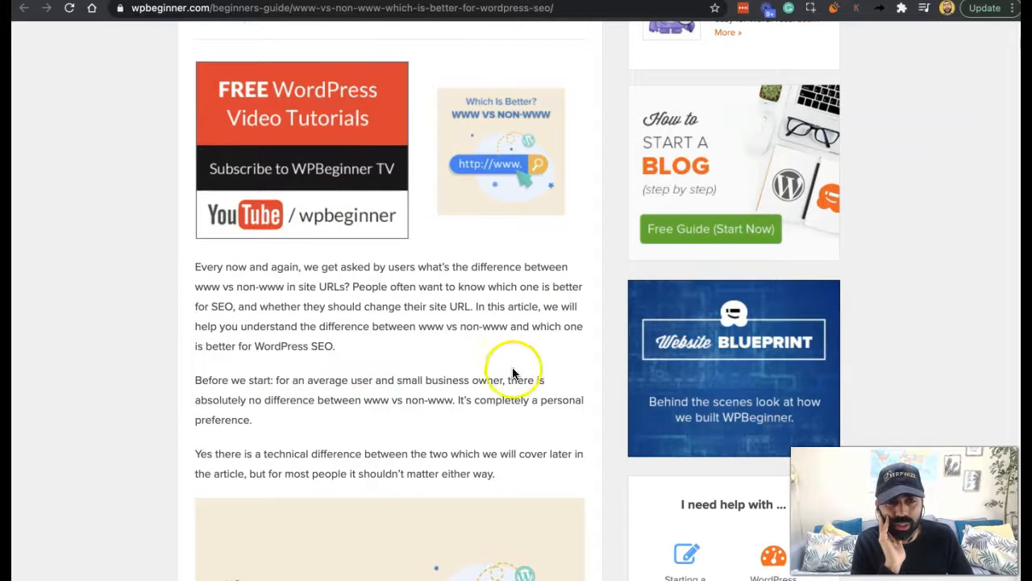
{"action": "mouse_move", "coordinate": [348, 442]}
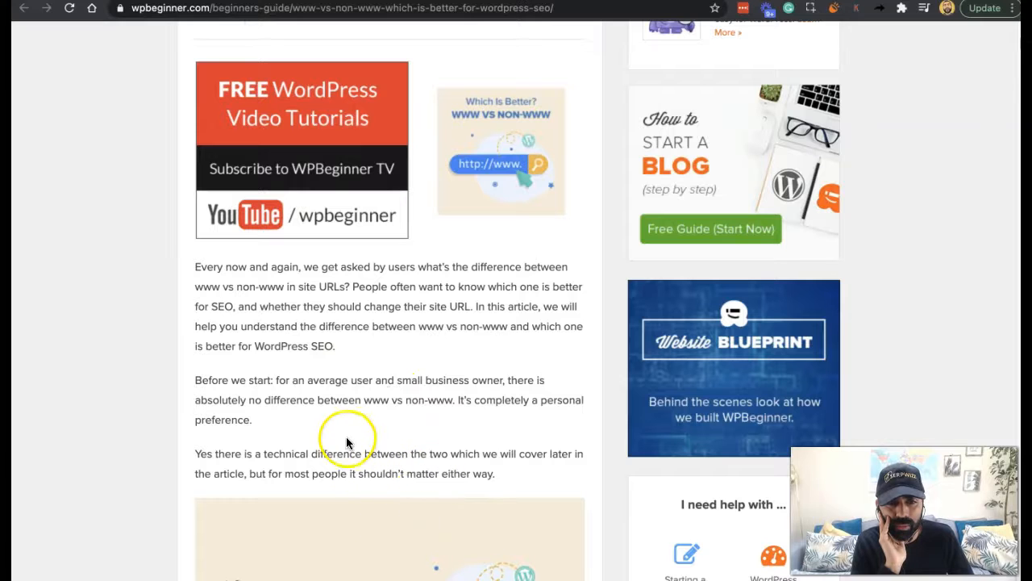
{"action": "mouse_move", "coordinate": [371, 378]}
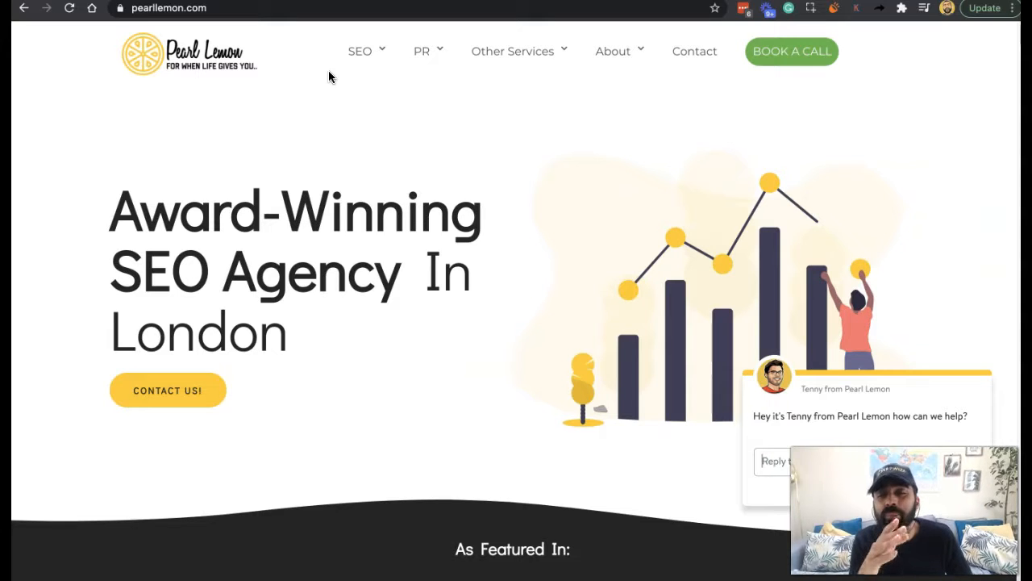
{"action": "mouse_move", "coordinate": [755, 34]}
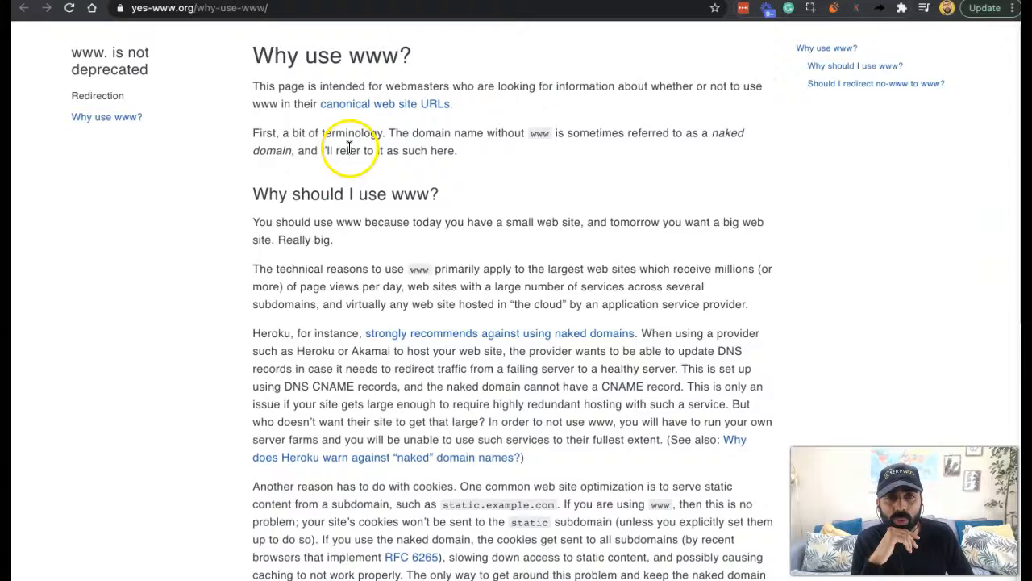
{"action": "mouse_move", "coordinate": [401, 339]}
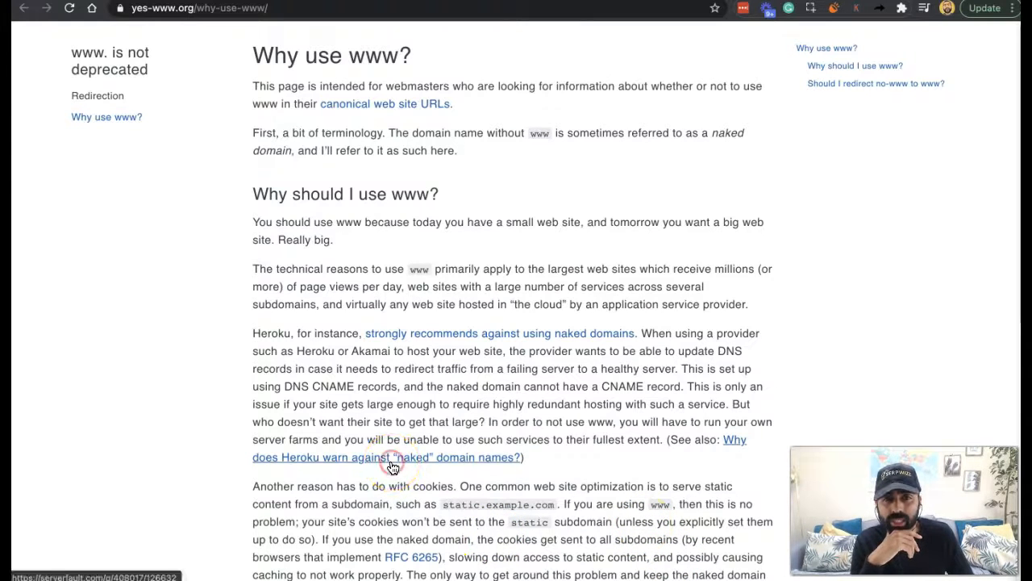
- Open the Server Fault Heroku naked-domains question, then return to the SERPWizz WWW Resolve results
{"action": "left_click", "coordinate": [387, 456]}
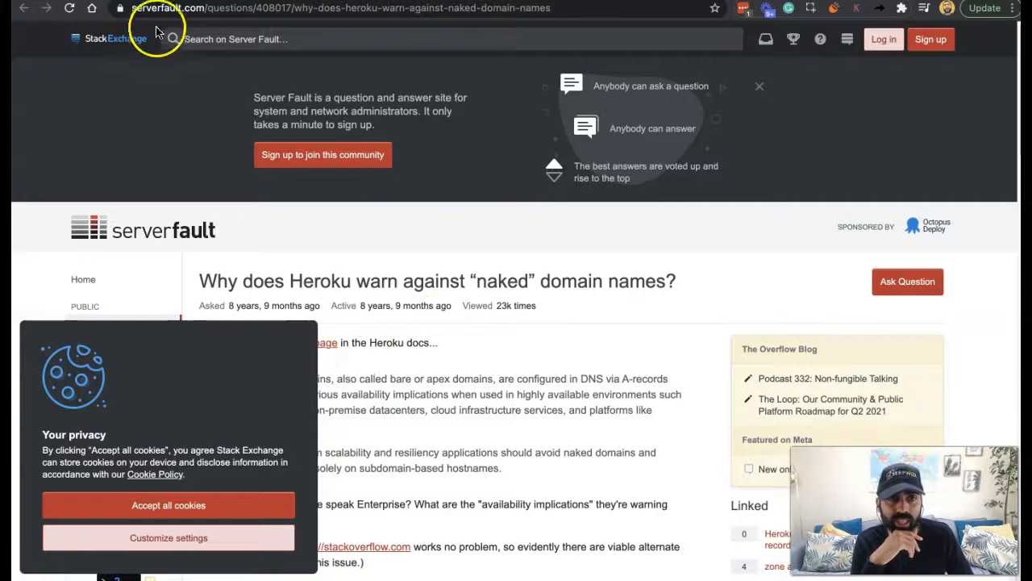
{"action": "mouse_move", "coordinate": [491, 94]}
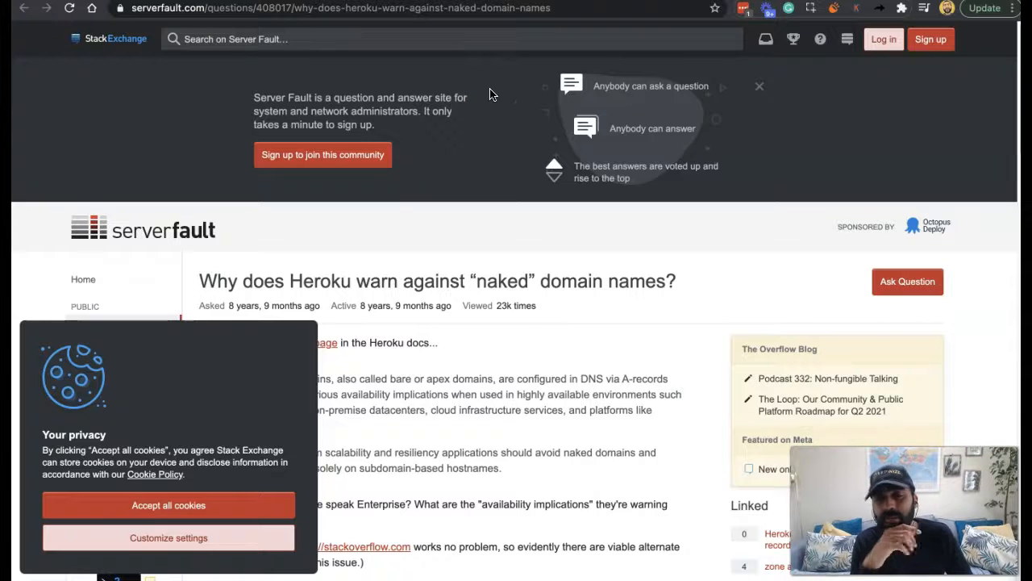
{"action": "left_click", "coordinate": [339, 8]}
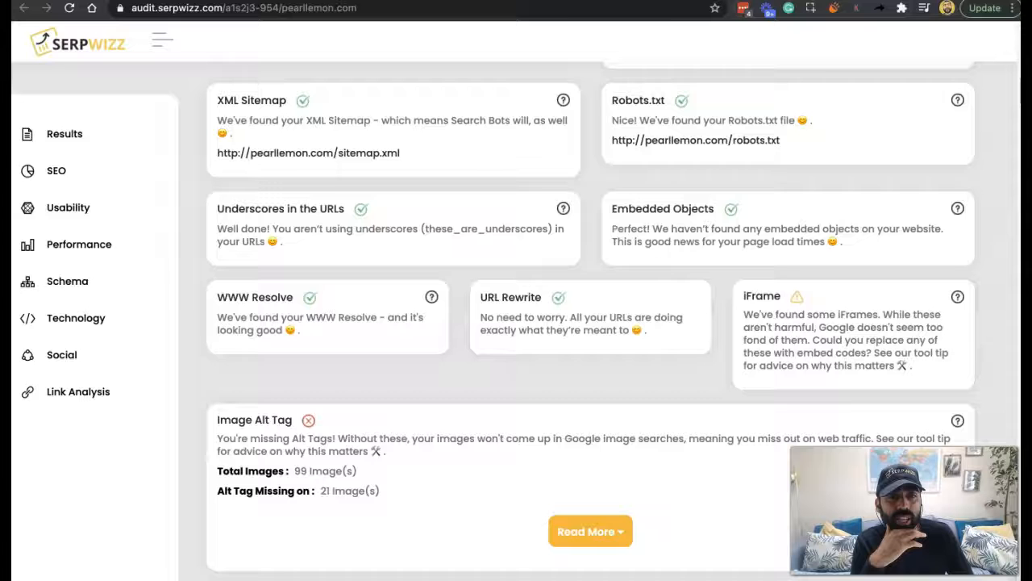
{"action": "mouse_move", "coordinate": [216, 304]}
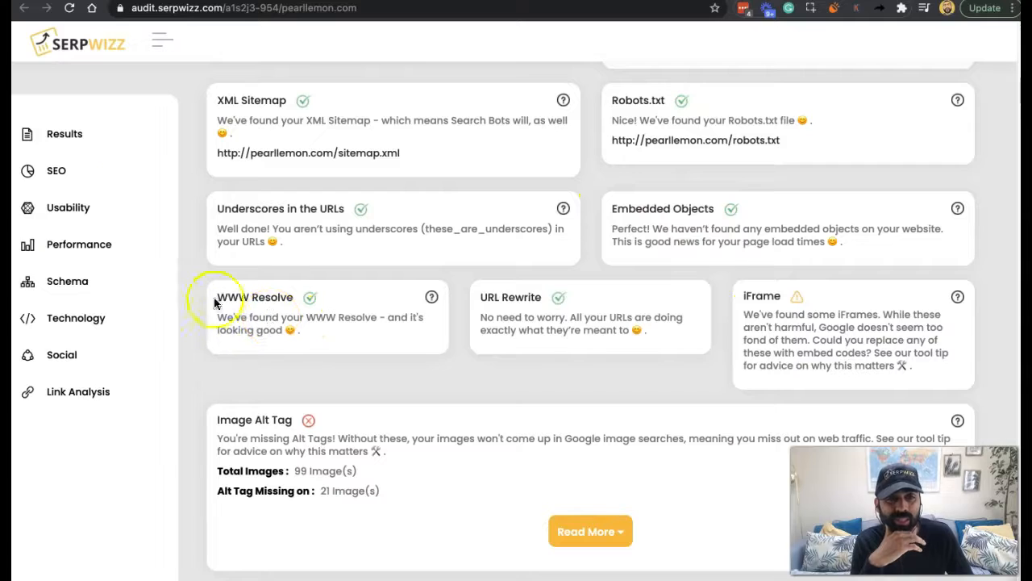